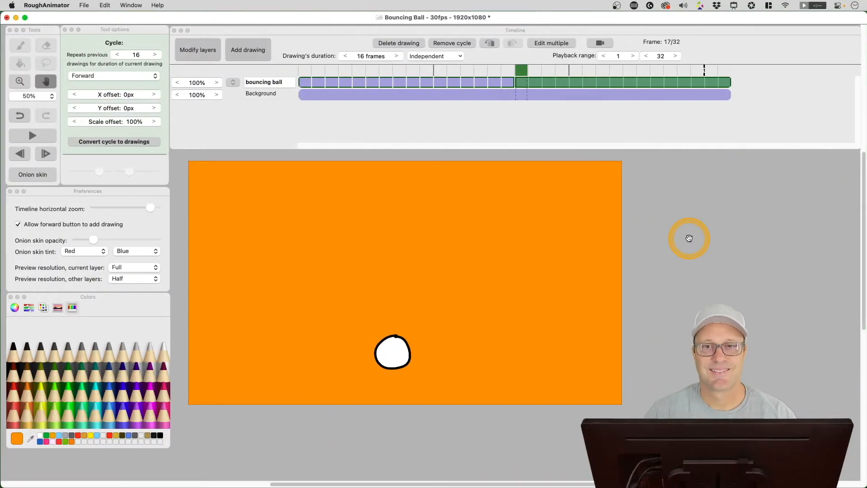
{"action": "mouse_move", "coordinate": [692, 236]}
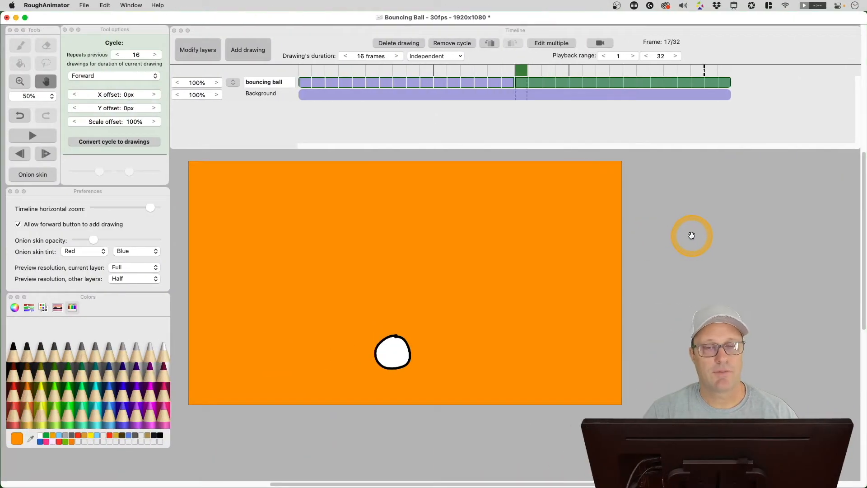
{"action": "mouse_move", "coordinate": [65, 20]}
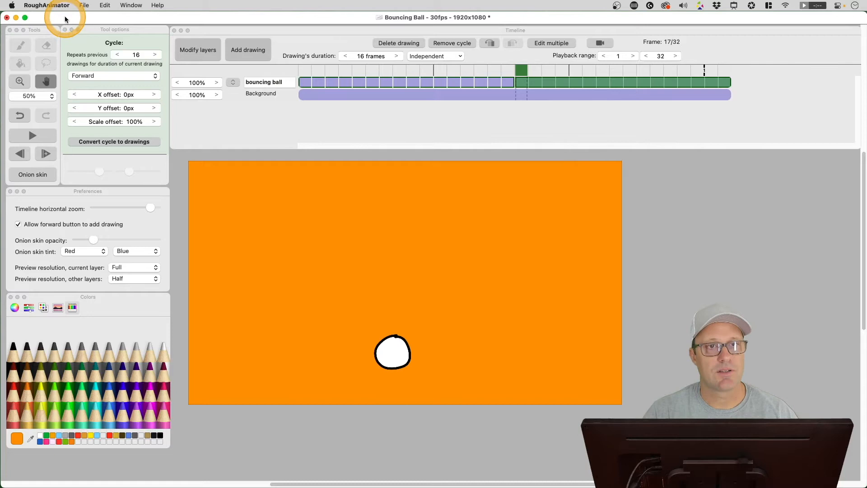
Step: Review the installed version information and browse the Window menu options
{"action": "left_click", "coordinate": [46, 5]}
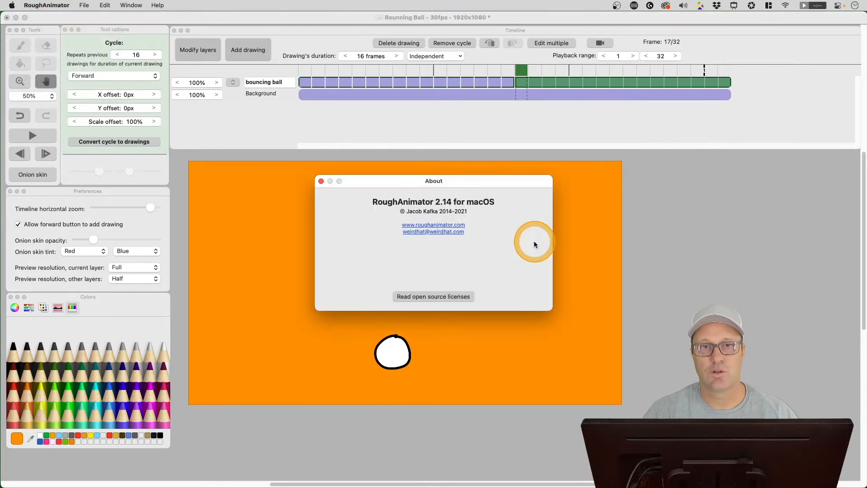
{"action": "mouse_move", "coordinate": [453, 210]}
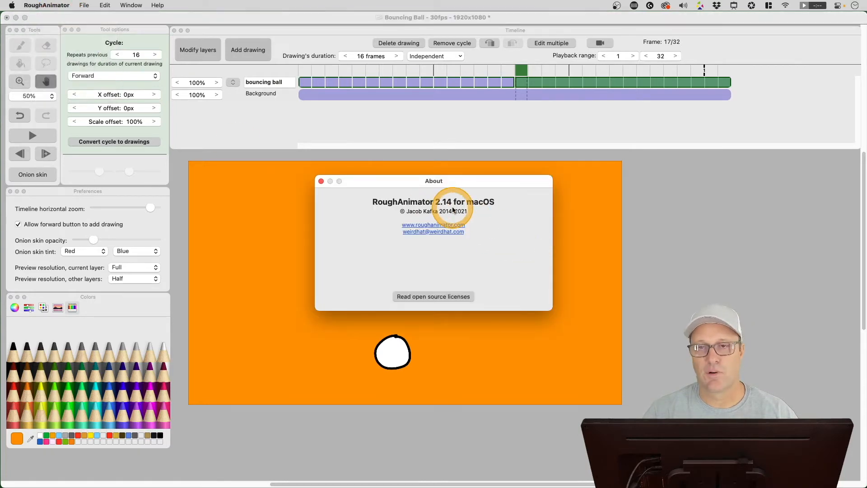
{"action": "left_click", "coordinate": [320, 181]}
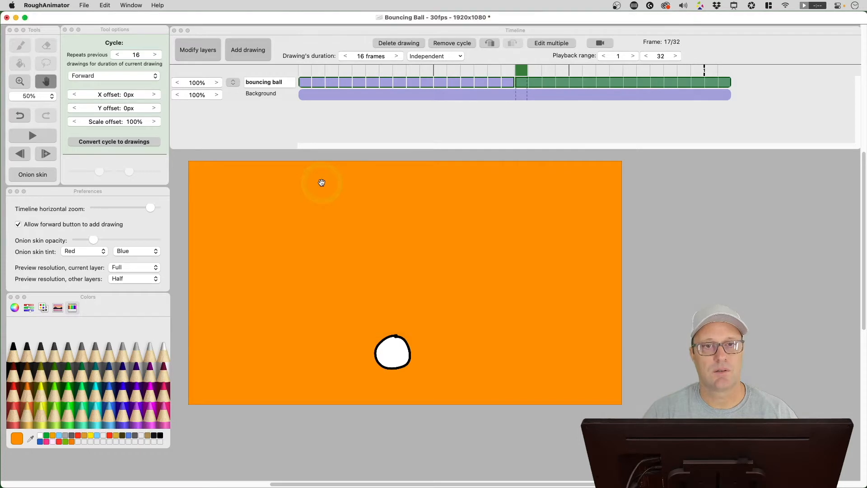
{"action": "left_click", "coordinate": [131, 5]}
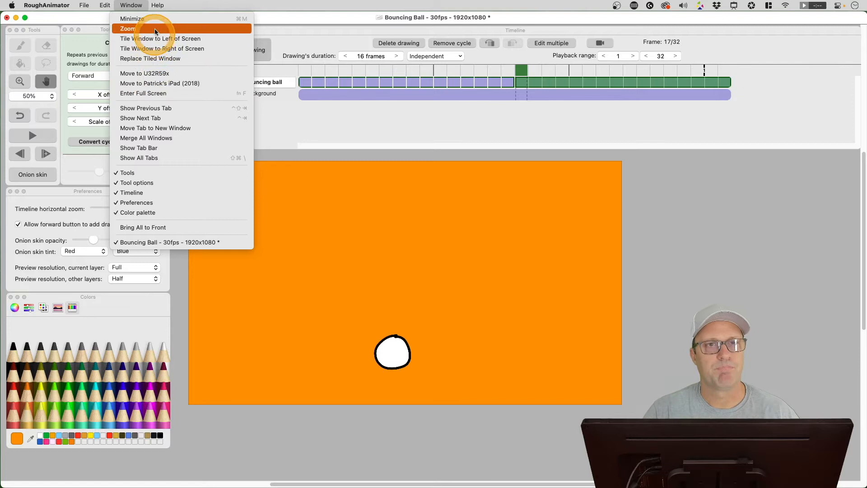
Step: Check Help for a newer version, then select the cycle on frame 17
{"action": "left_click", "coordinate": [127, 28]}
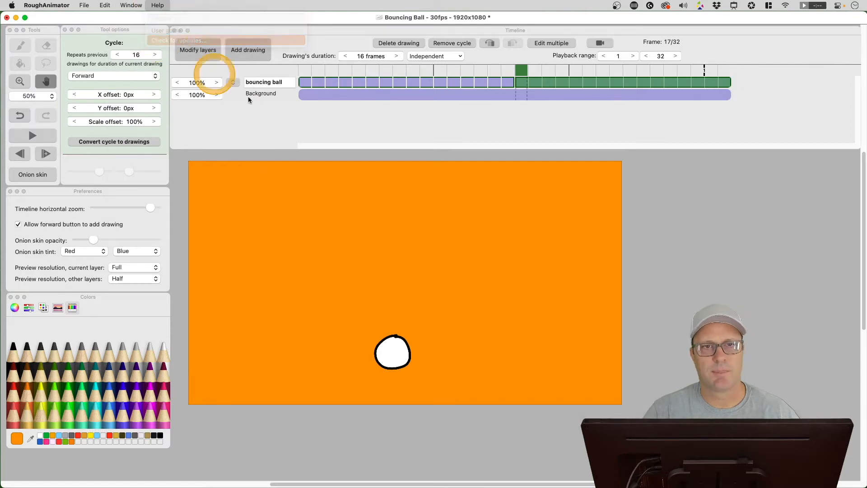
{"action": "left_click", "coordinate": [183, 40]}
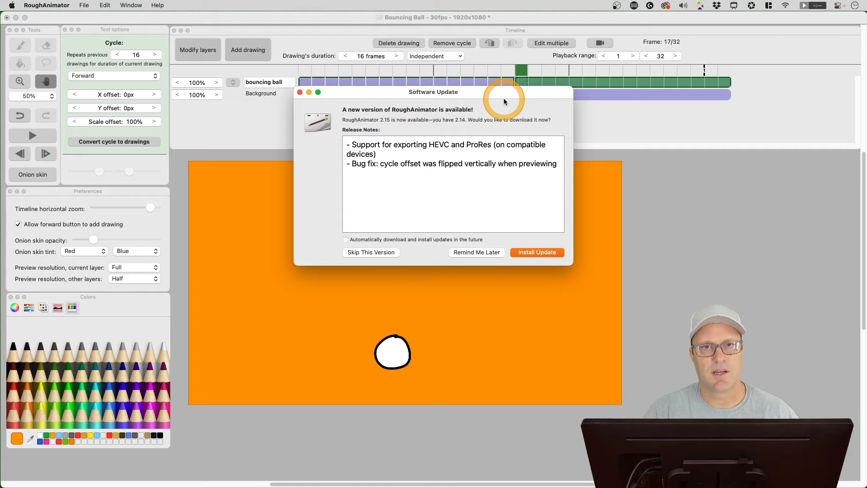
{"action": "mouse_move", "coordinate": [379, 207]}
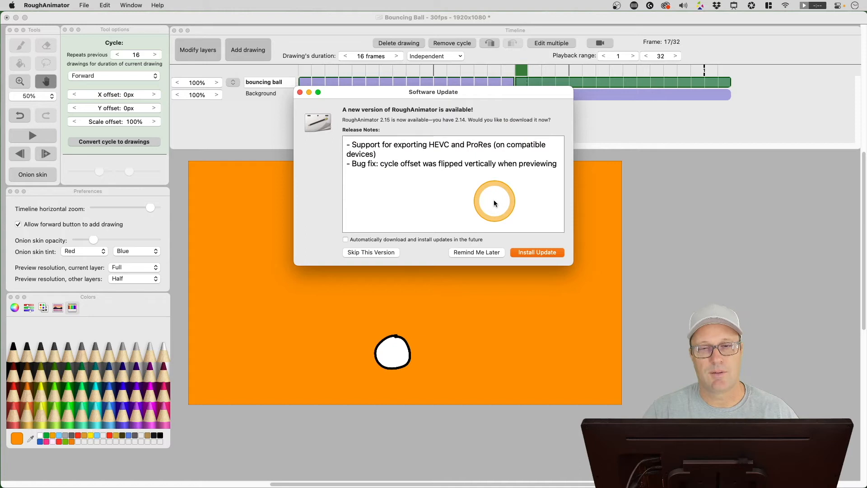
{"action": "mouse_move", "coordinate": [489, 194]}
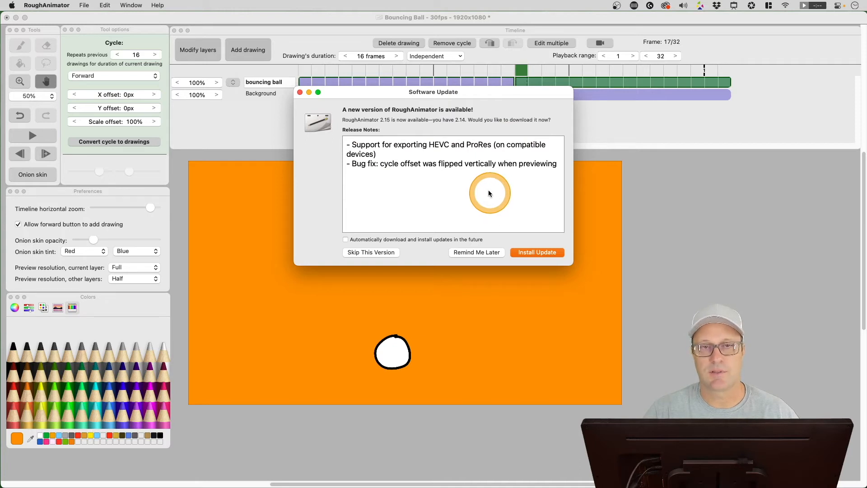
{"action": "mouse_move", "coordinate": [359, 191]}
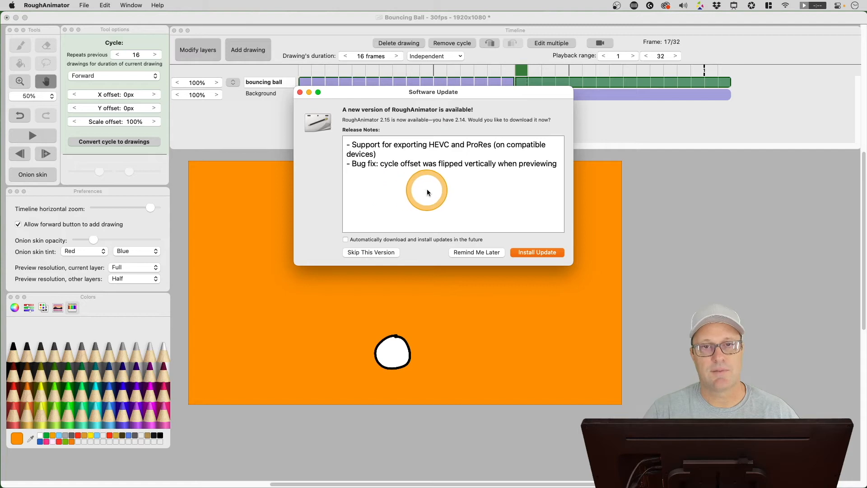
{"action": "mouse_move", "coordinate": [534, 191]}
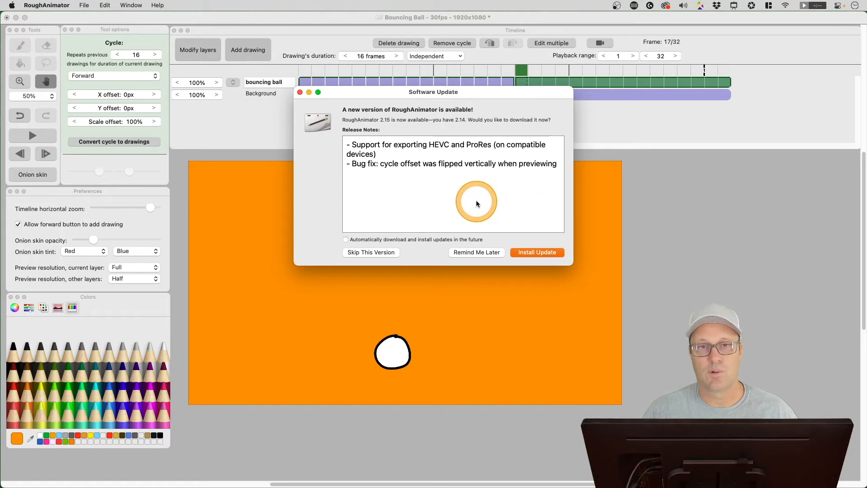
{"action": "mouse_move", "coordinate": [477, 211]}
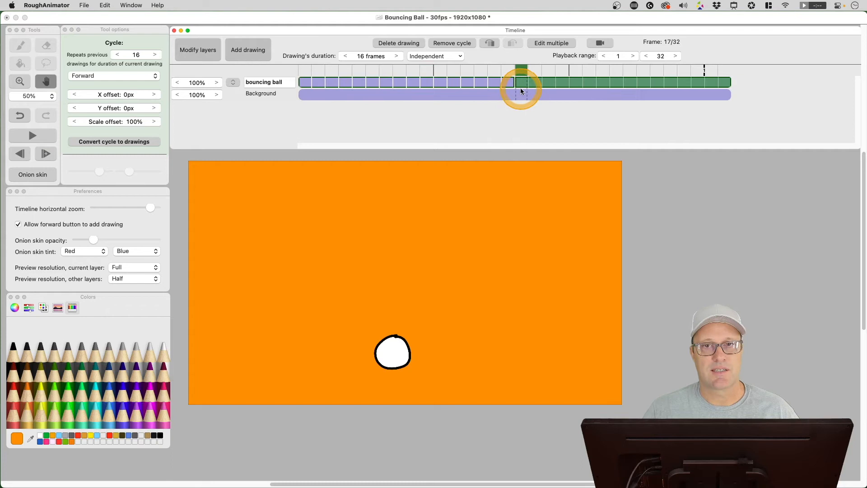
{"action": "left_click", "coordinate": [503, 82]}
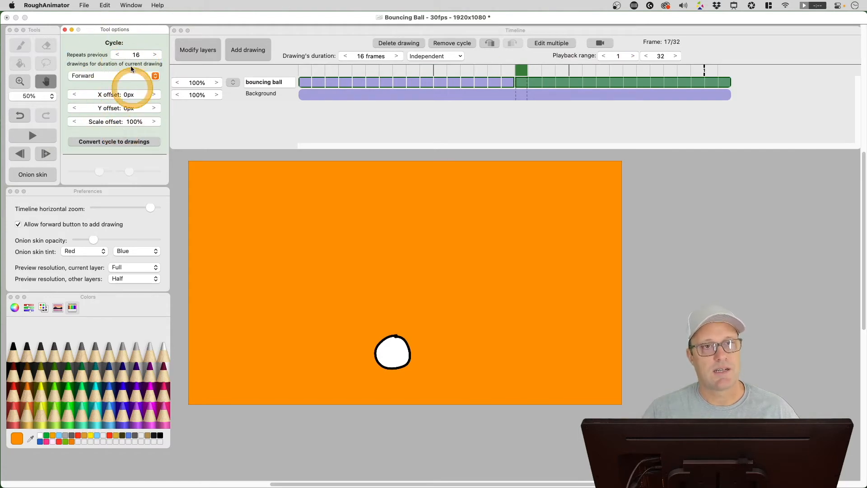
{"action": "mouse_move", "coordinate": [75, 94]}
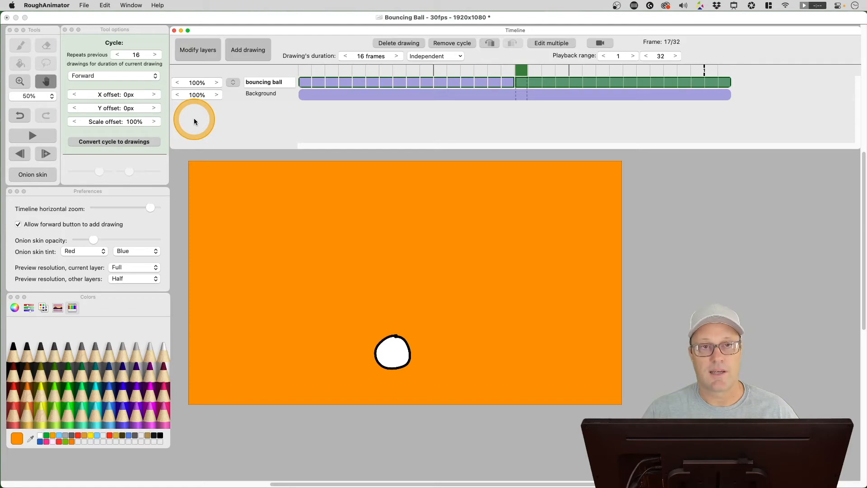
{"action": "mouse_move", "coordinate": [196, 124]}
{"action": "type", "text": "300"}
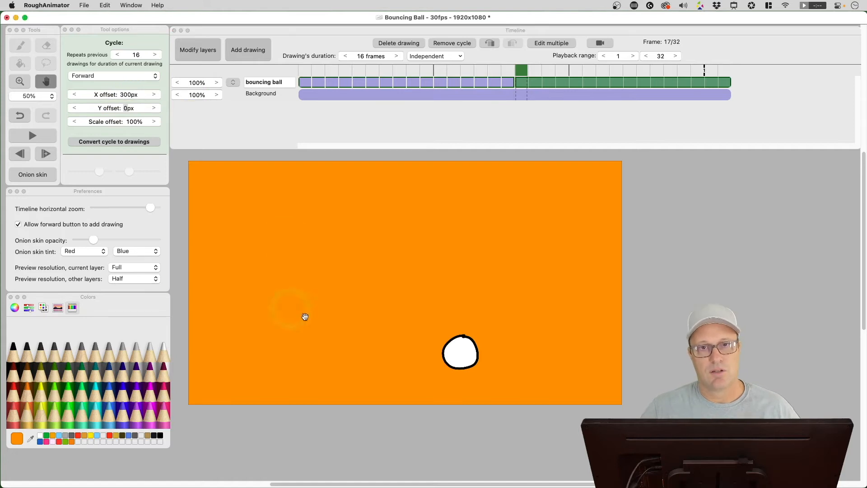
Step: Give the cycle a 300px Y offset, then start editing the Scale offset
{"action": "left_click", "coordinate": [114, 108]}
{"action": "type", "text": "300"}
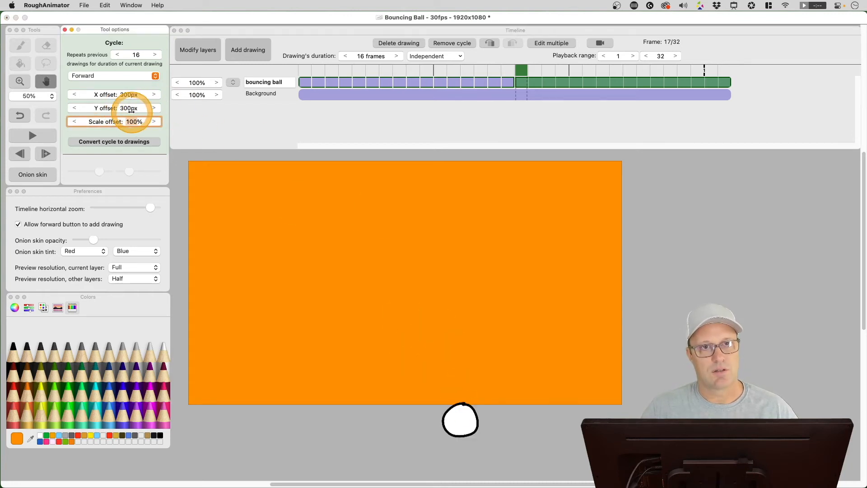
{"action": "left_click", "coordinate": [73, 108]}
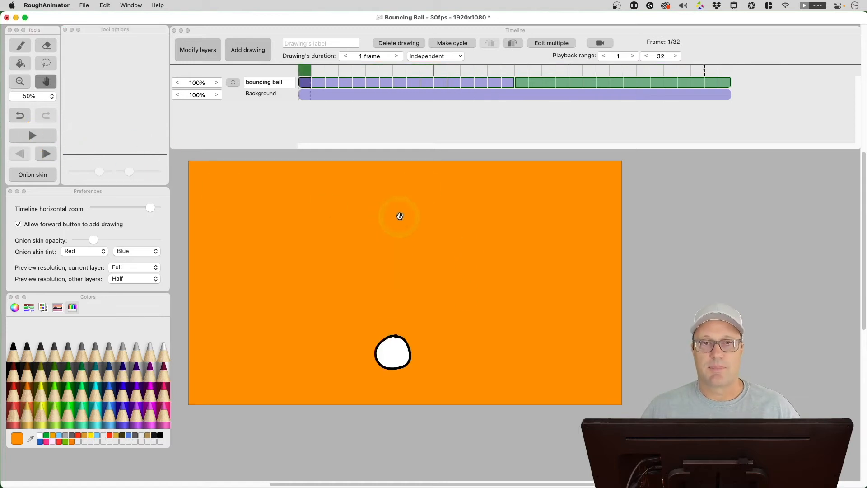
Step: Reset Y offset to 0px, set scale to 50%, and select frame 1
{"action": "left_click", "coordinate": [520, 71]}
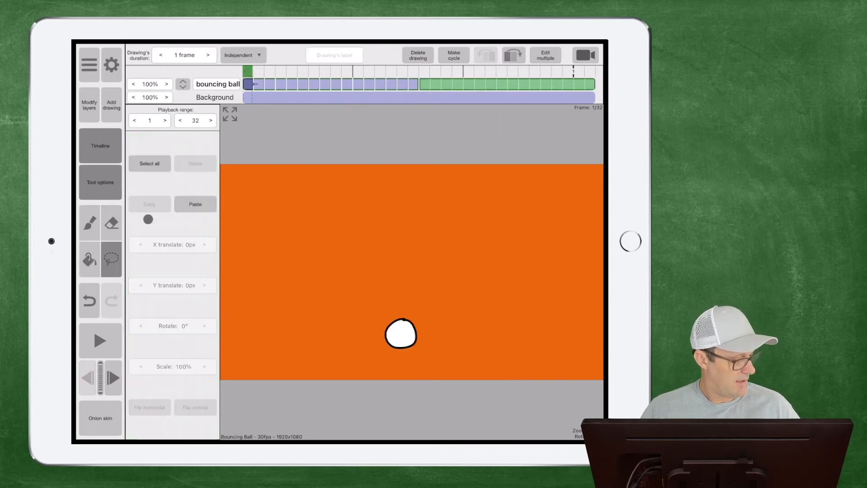
Step: On the iPad, select the frame-17 cycle and edit its X offset
{"action": "left_click", "coordinate": [100, 340]}
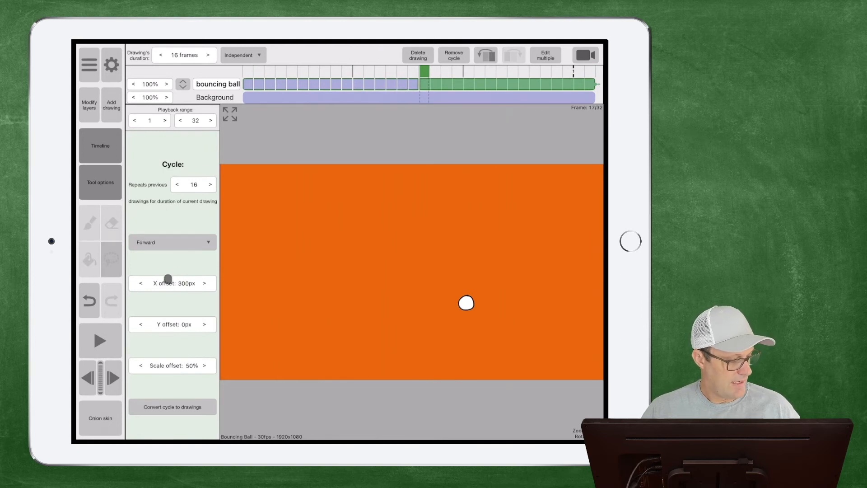
{"action": "left_click", "coordinate": [180, 283]}
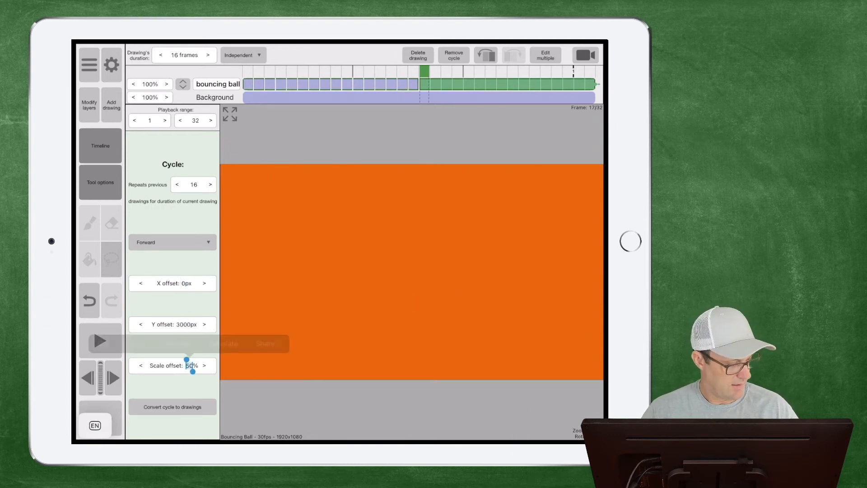
Step: Set the iPad cycle to X 0px and Y 200px, then select the scale value
{"action": "left_click", "coordinate": [174, 324]}
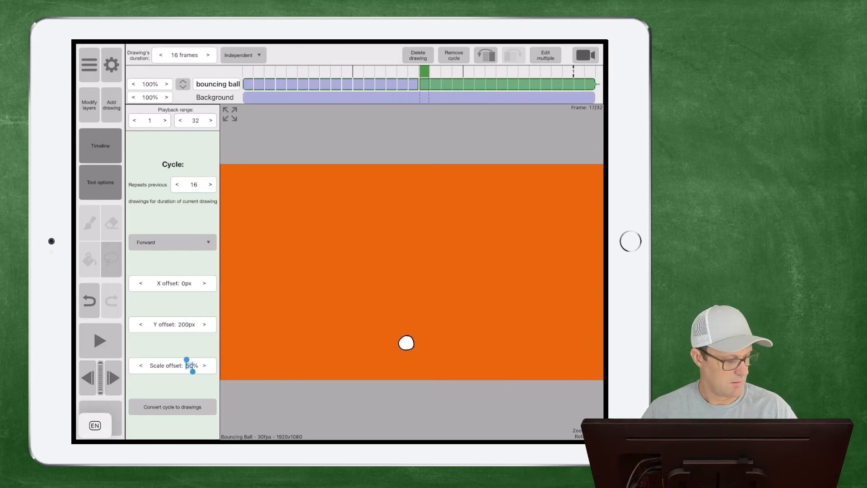
{"action": "double_click", "coordinate": [191, 365]}
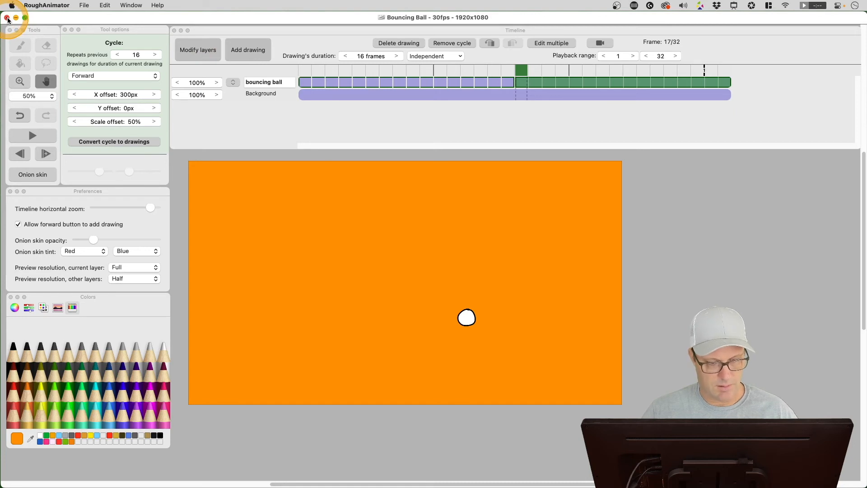
Step: Review the Mac cycle's 300px X and 50% scale offsets, then close the project
{"action": "left_click", "coordinate": [7, 18]}
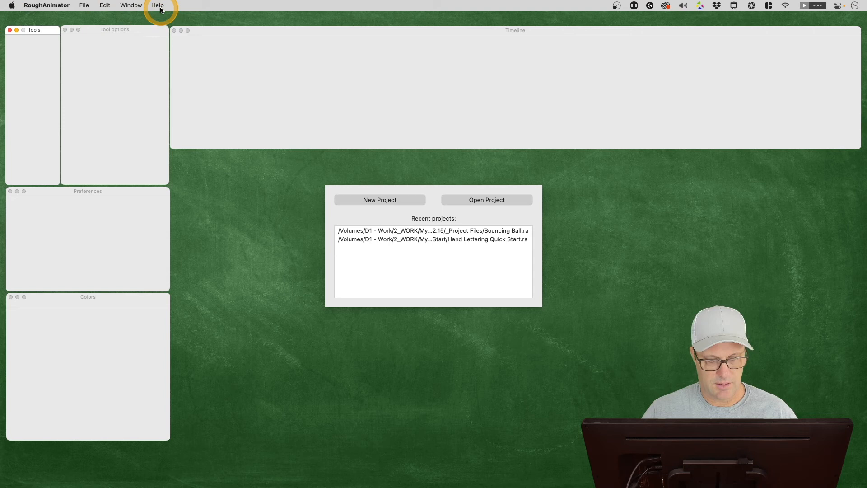
Step: Check for updates, then install RoughAnimator 2.15 and relaunch the app
{"action": "left_click", "coordinate": [157, 5]}
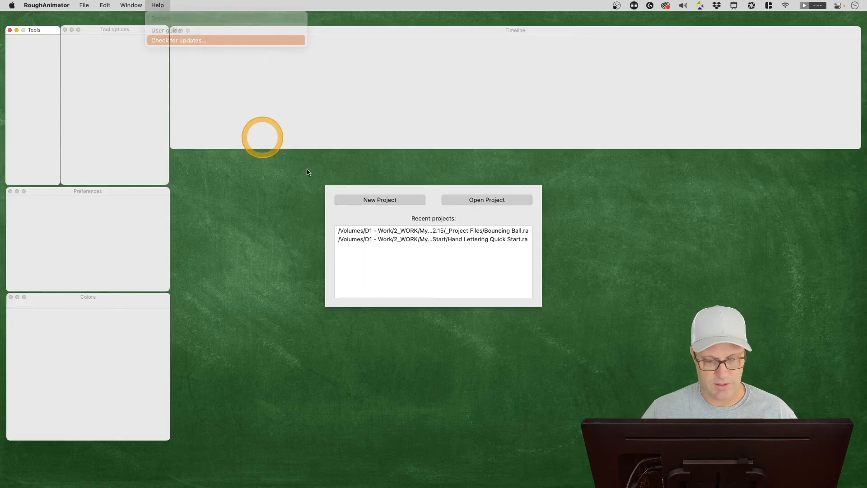
{"action": "left_click", "coordinate": [178, 40]}
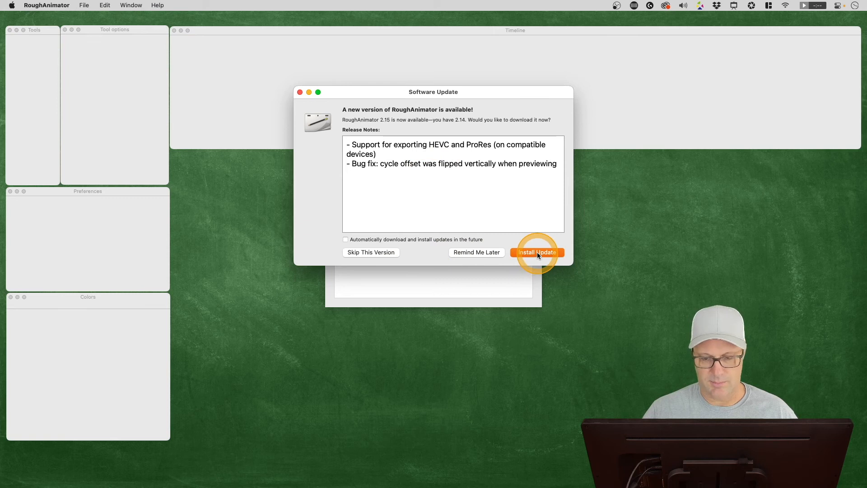
{"action": "left_click", "coordinate": [537, 252]}
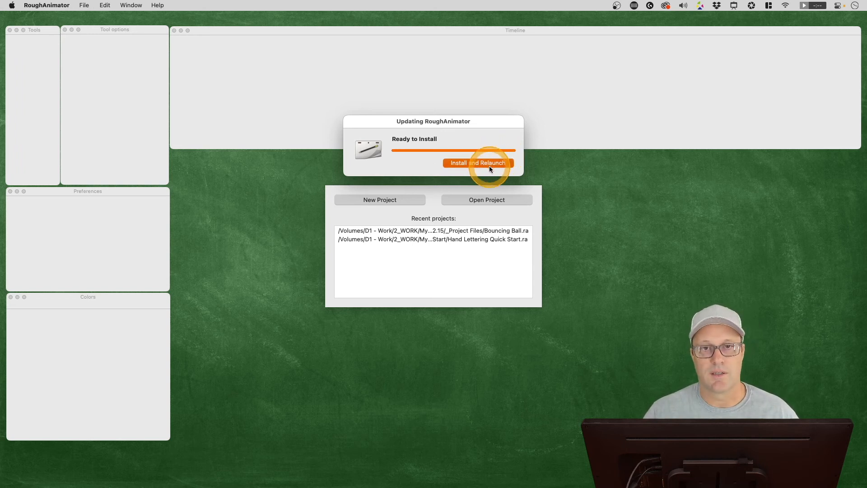
{"action": "left_click", "coordinate": [46, 4]}
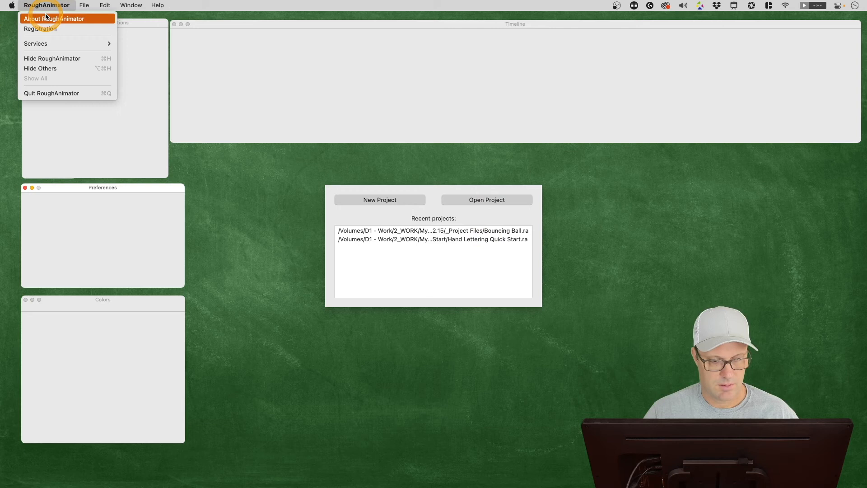
{"action": "left_click", "coordinate": [53, 18]}
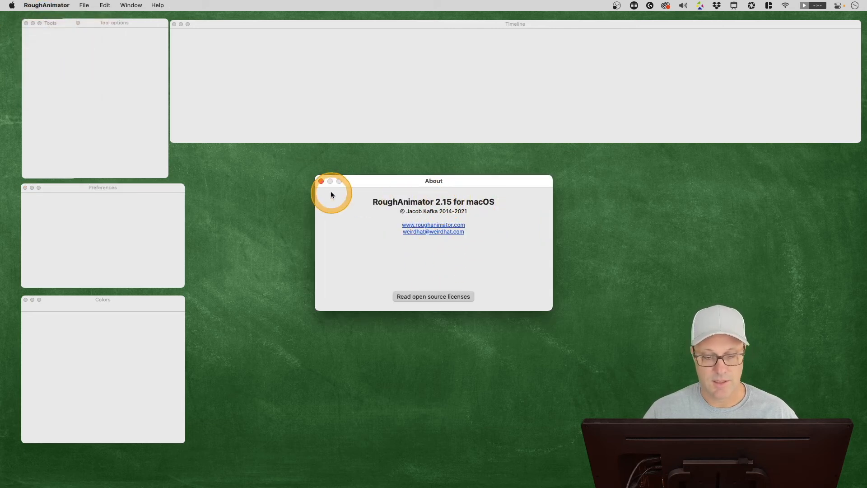
{"action": "left_click", "coordinate": [321, 181]}
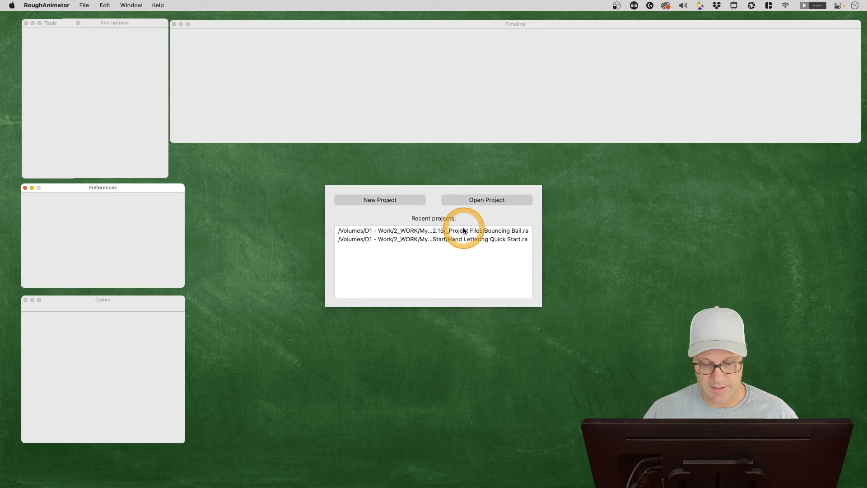
{"action": "left_click", "coordinate": [431, 231]}
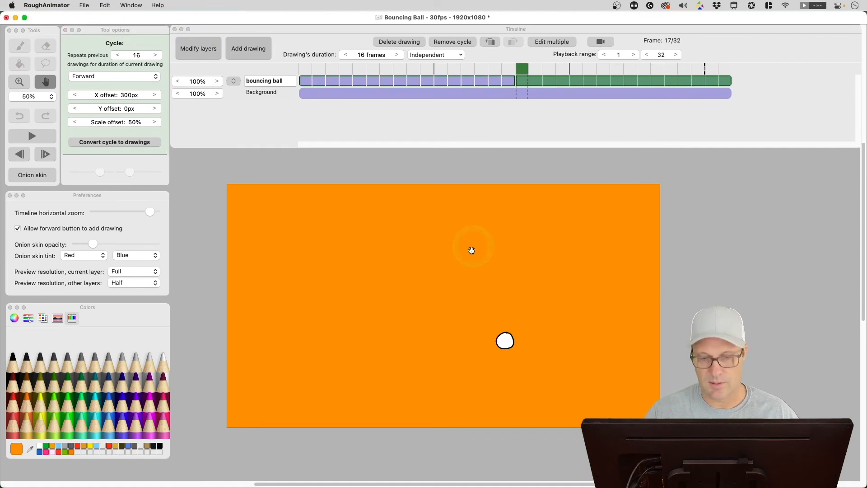
{"action": "mouse_move", "coordinate": [319, 286]}
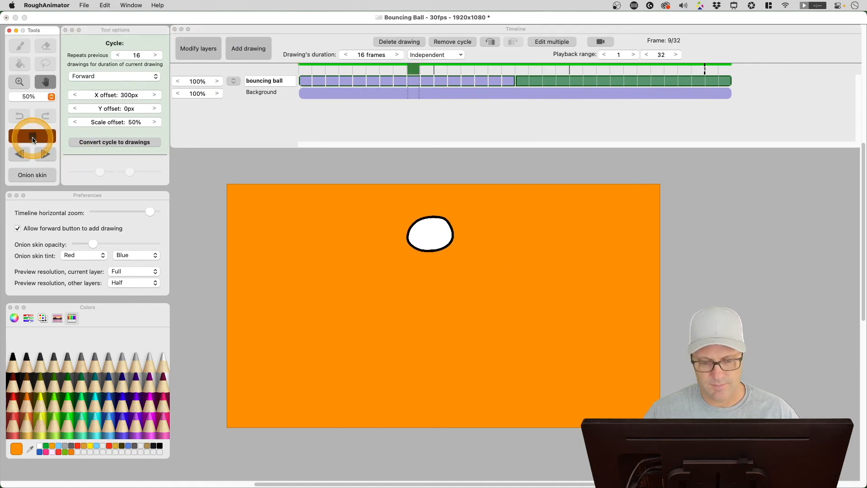
Step: Play the Bouncing Ball animation to preview the 300px X, 50% scale cycle
{"action": "left_click", "coordinate": [360, 70]}
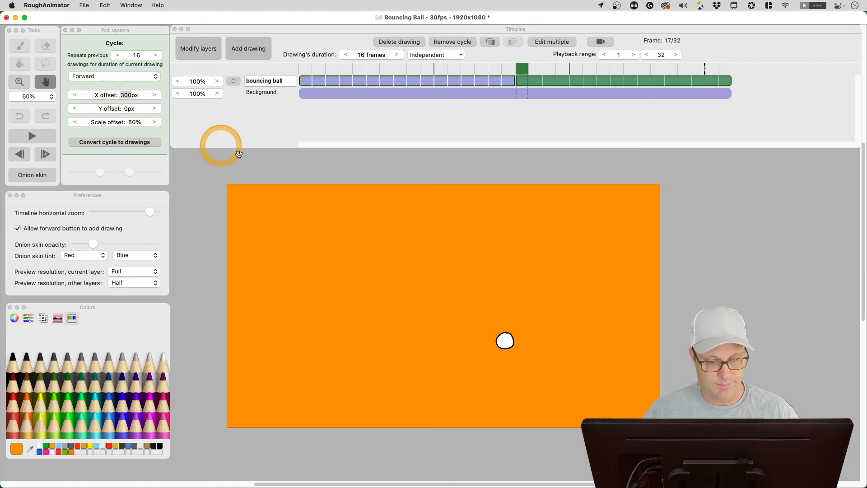
{"action": "left_click", "coordinate": [113, 77]}
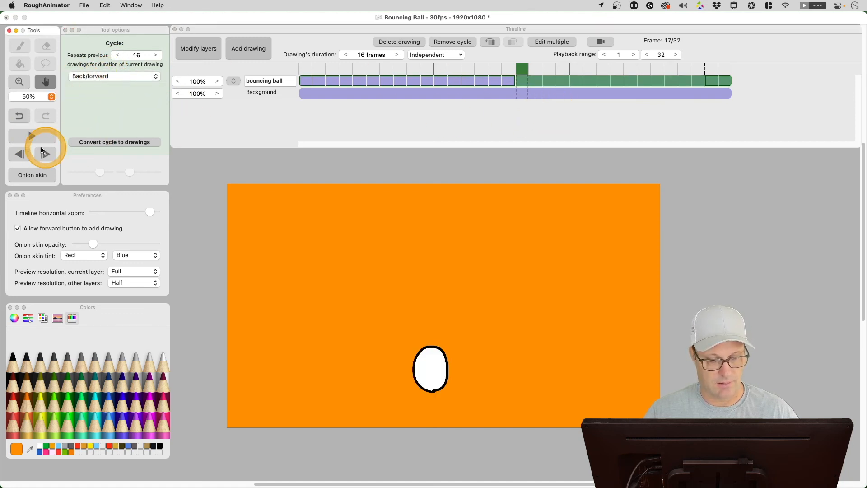
{"action": "left_click", "coordinate": [20, 153]}
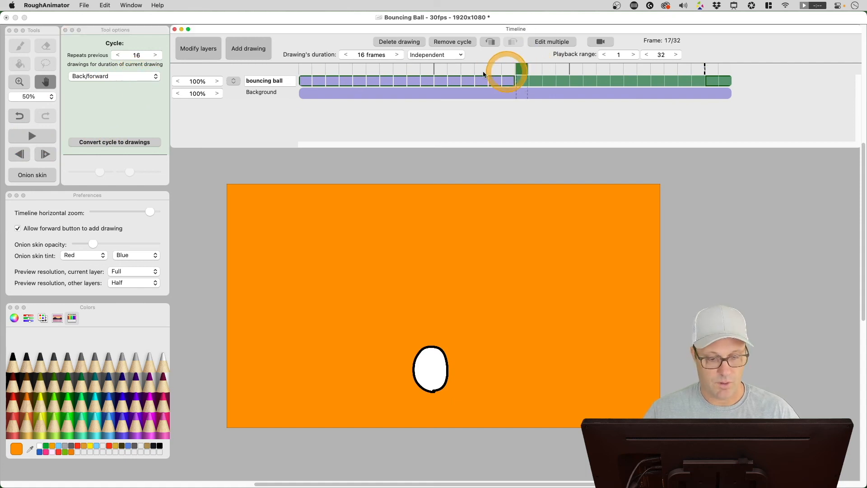
{"action": "left_click", "coordinate": [113, 76]}
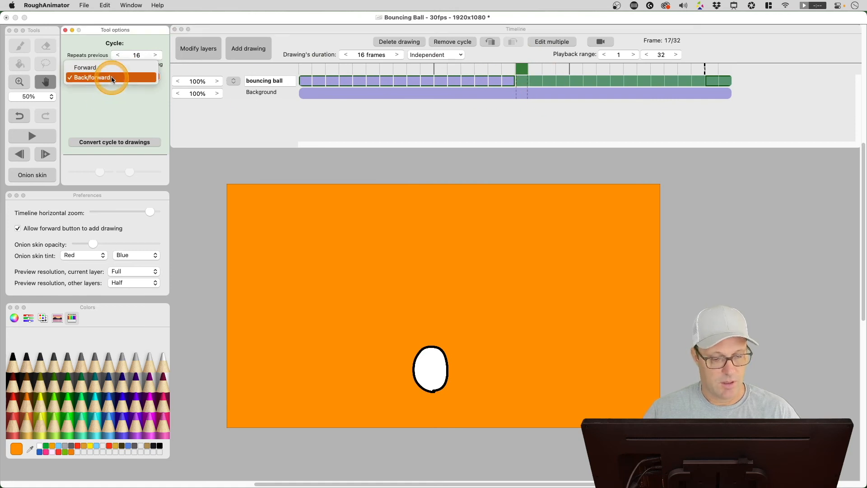
{"action": "left_click", "coordinate": [84, 67]}
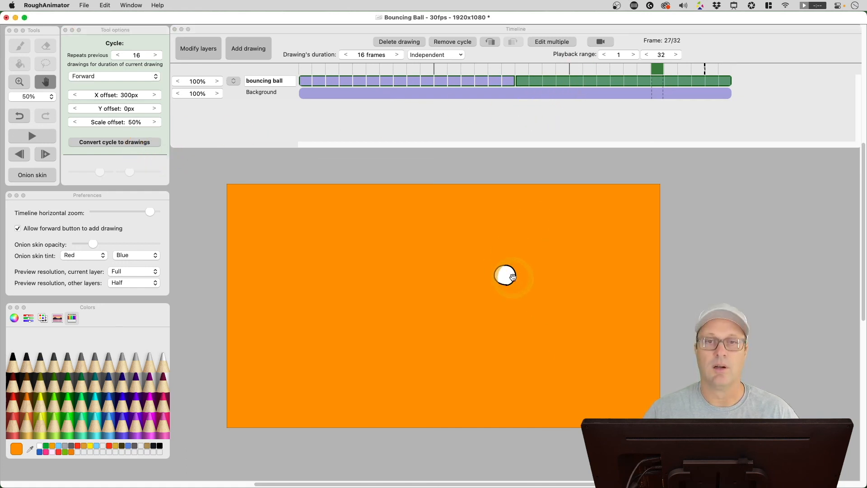
Step: Convert the cycle to drawings and inspect frames 28, 19, 18 and 8
{"action": "left_click", "coordinate": [115, 142]}
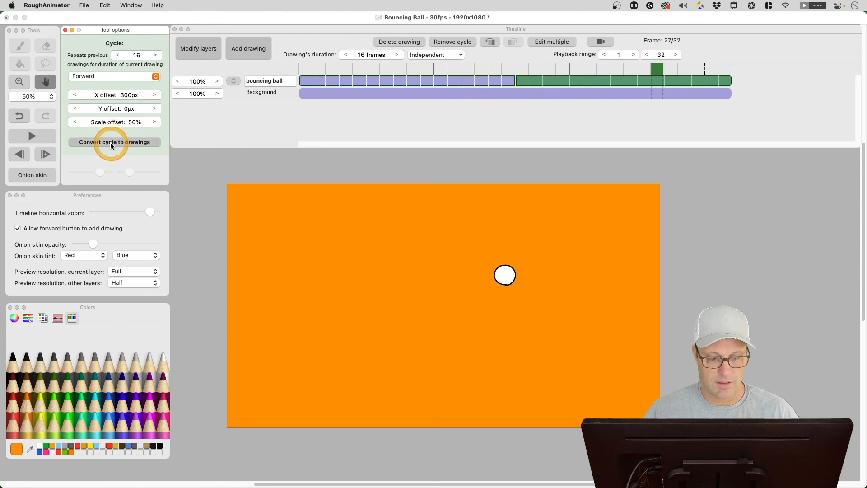
{"action": "left_click", "coordinate": [115, 142]}
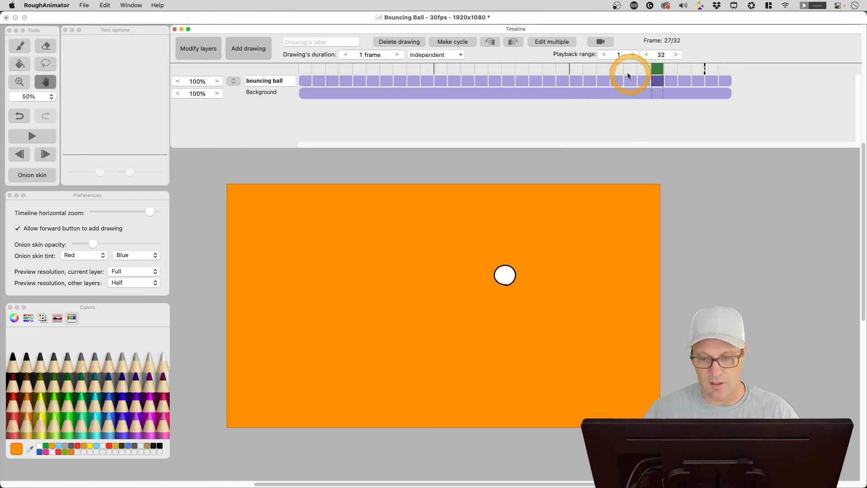
{"action": "left_click", "coordinate": [375, 80]}
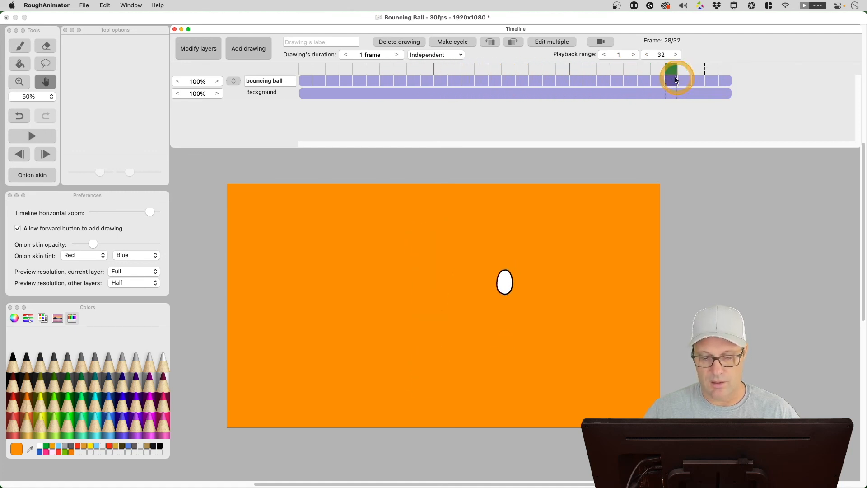
{"action": "left_click", "coordinate": [560, 68]}
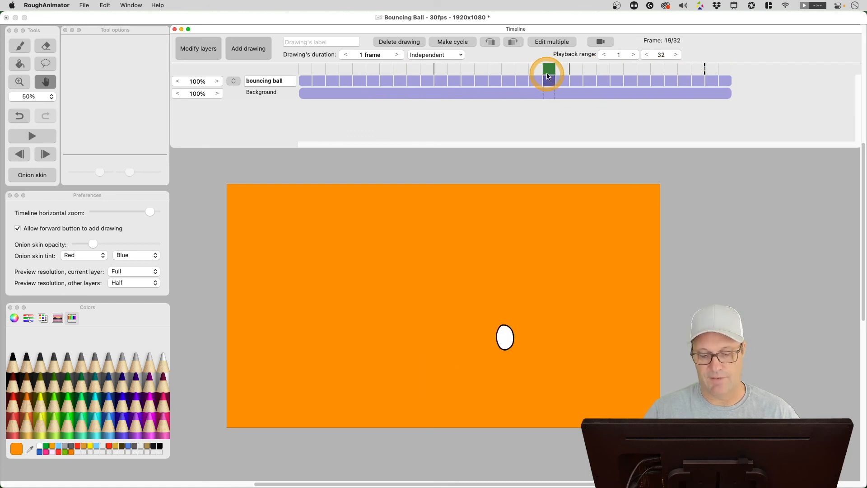
{"action": "left_click", "coordinate": [538, 81]}
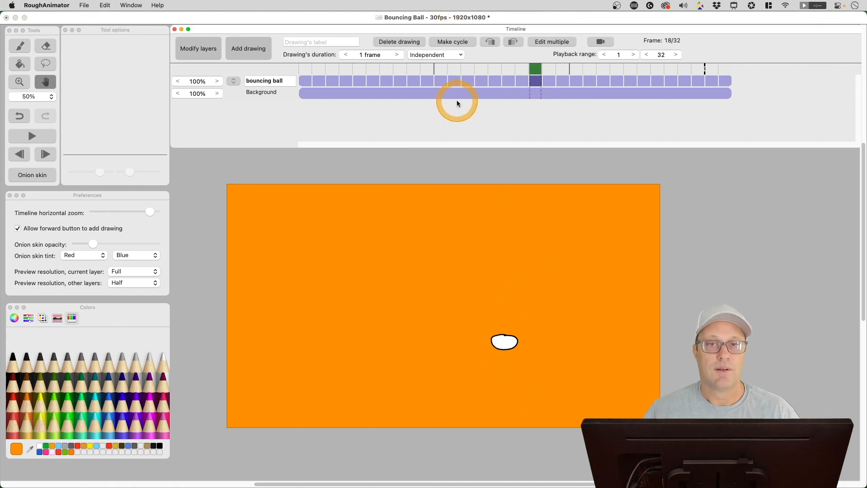
{"action": "left_click", "coordinate": [416, 74]}
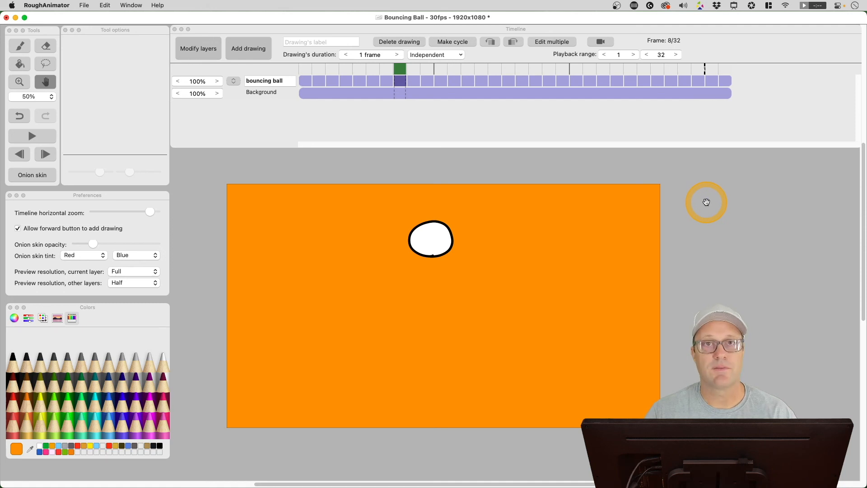
{"action": "mouse_move", "coordinate": [704, 208]}
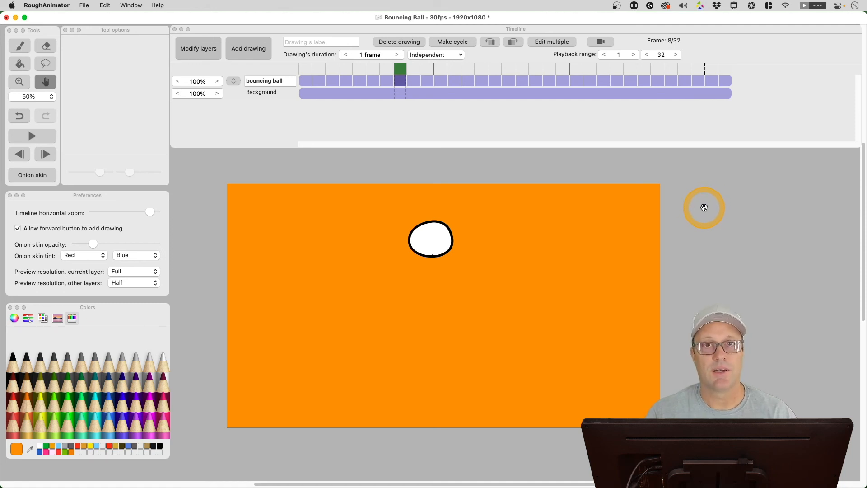
{"action": "mouse_move", "coordinate": [689, 227]}
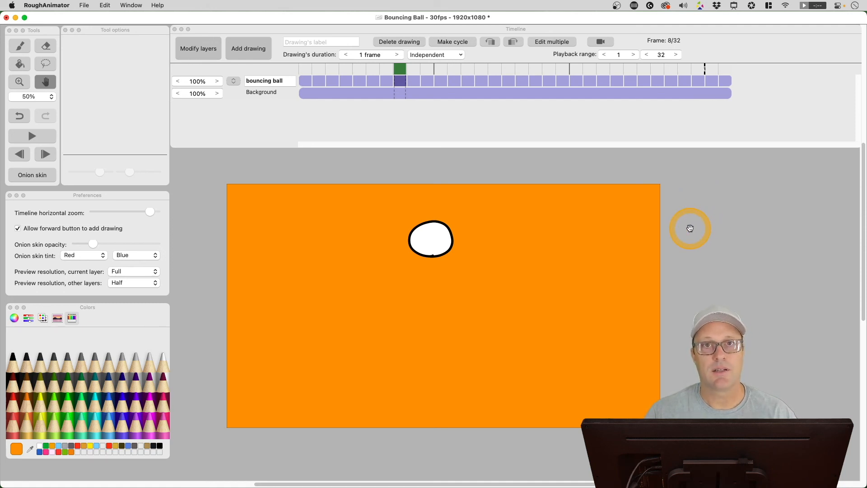
{"action": "mouse_move", "coordinate": [734, 218]}
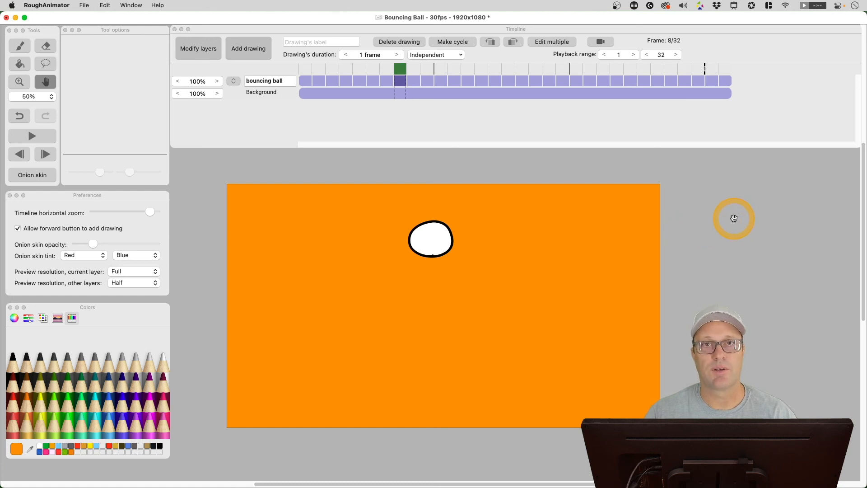